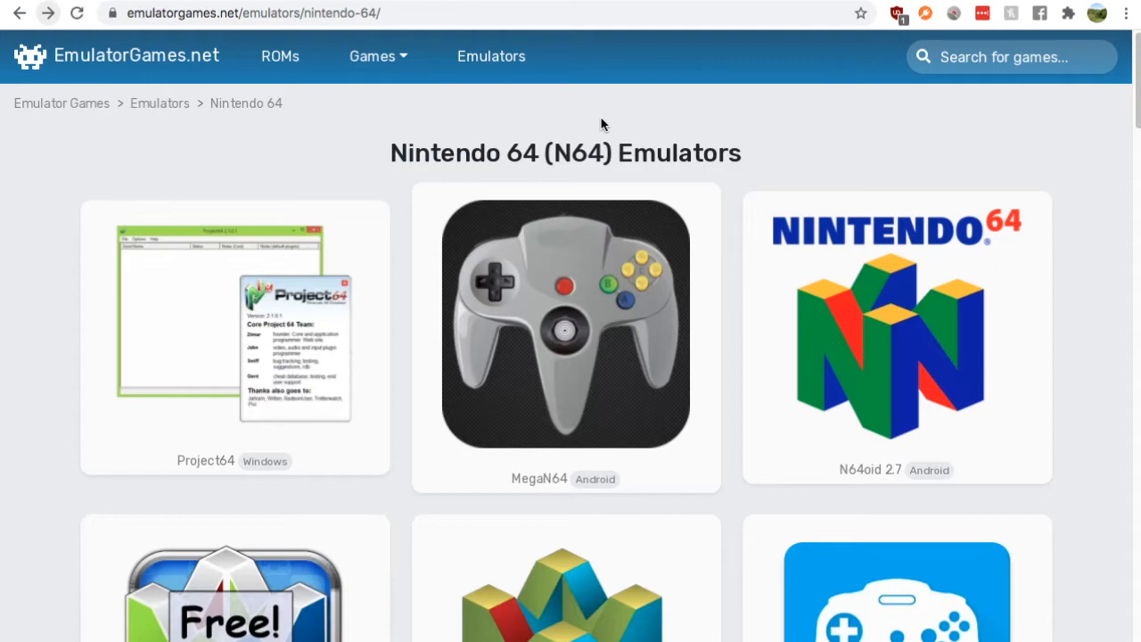
scroll(down, 3)
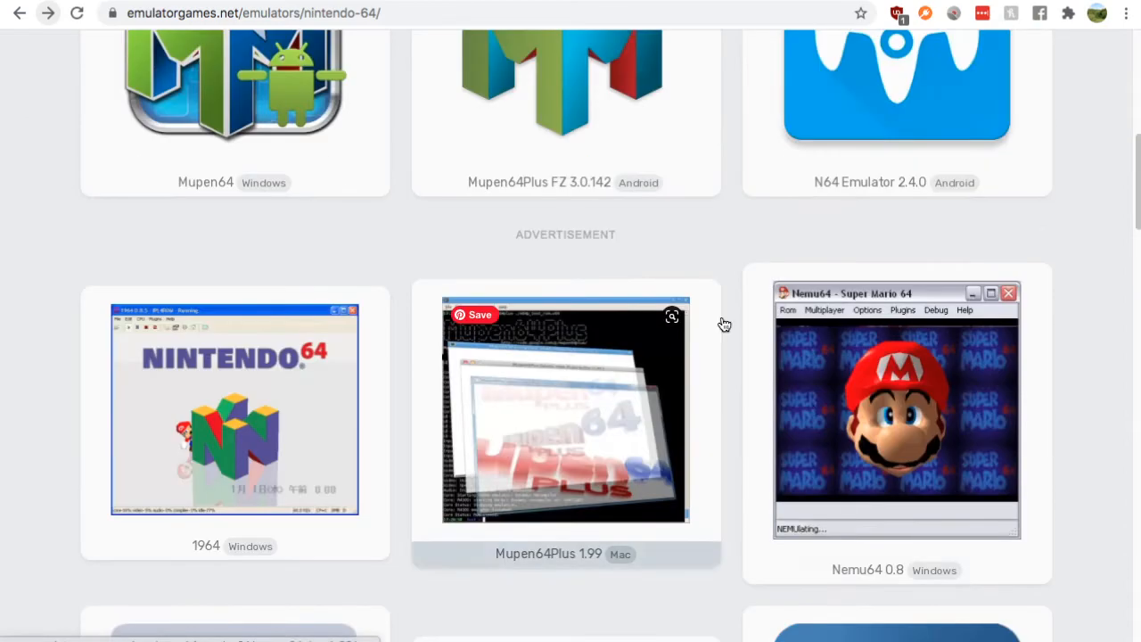
scroll(down, 3)
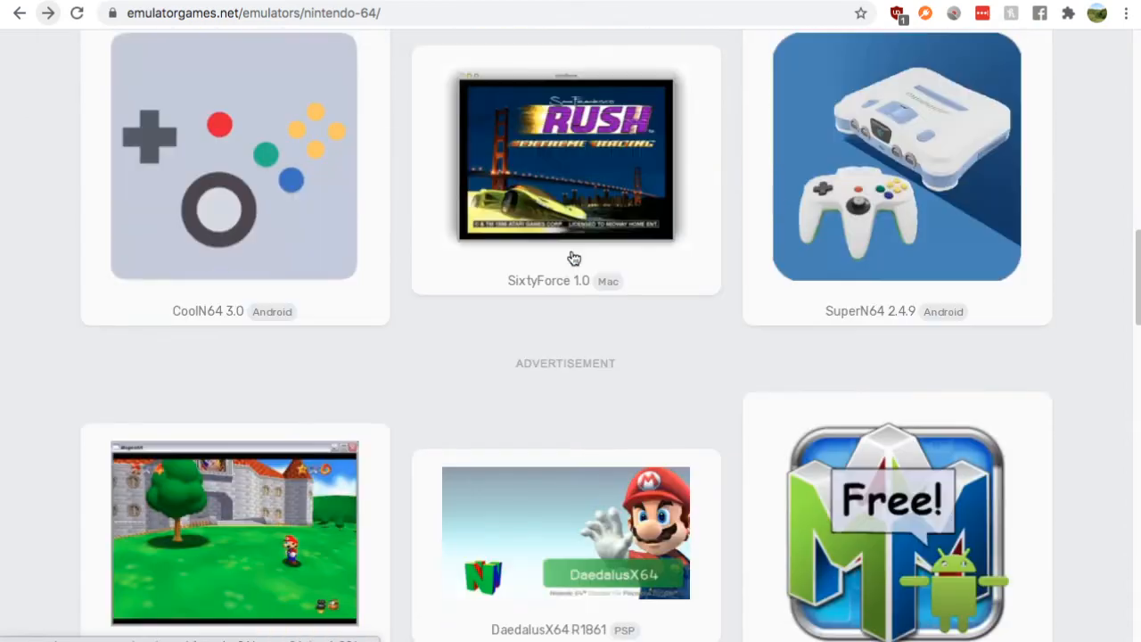
scroll(down, 3)
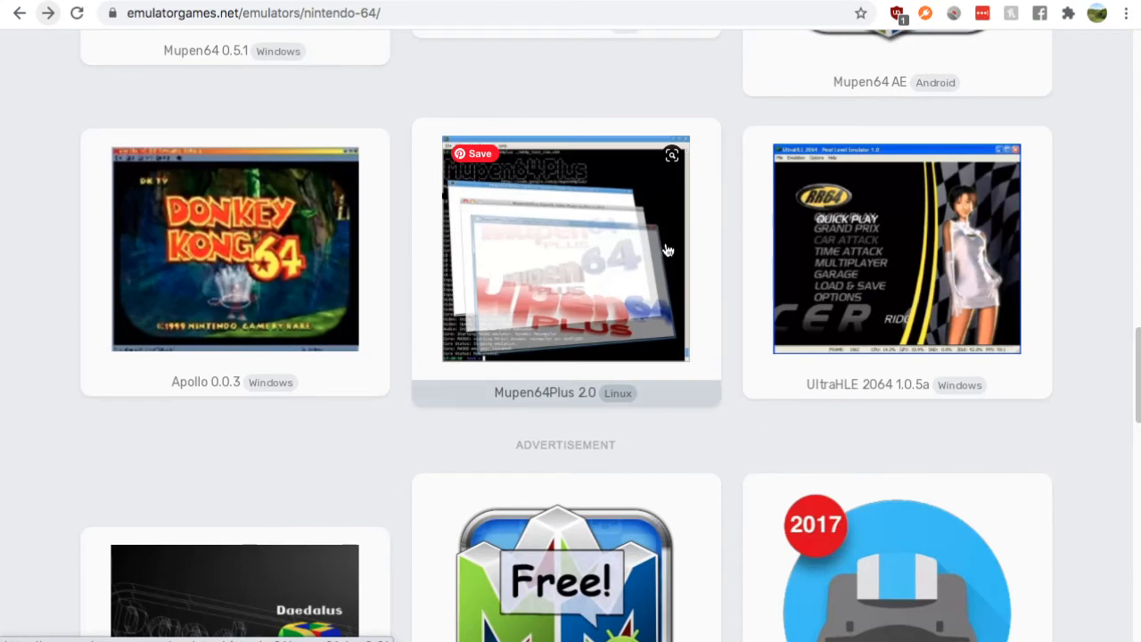
mouse_move(650, 258)
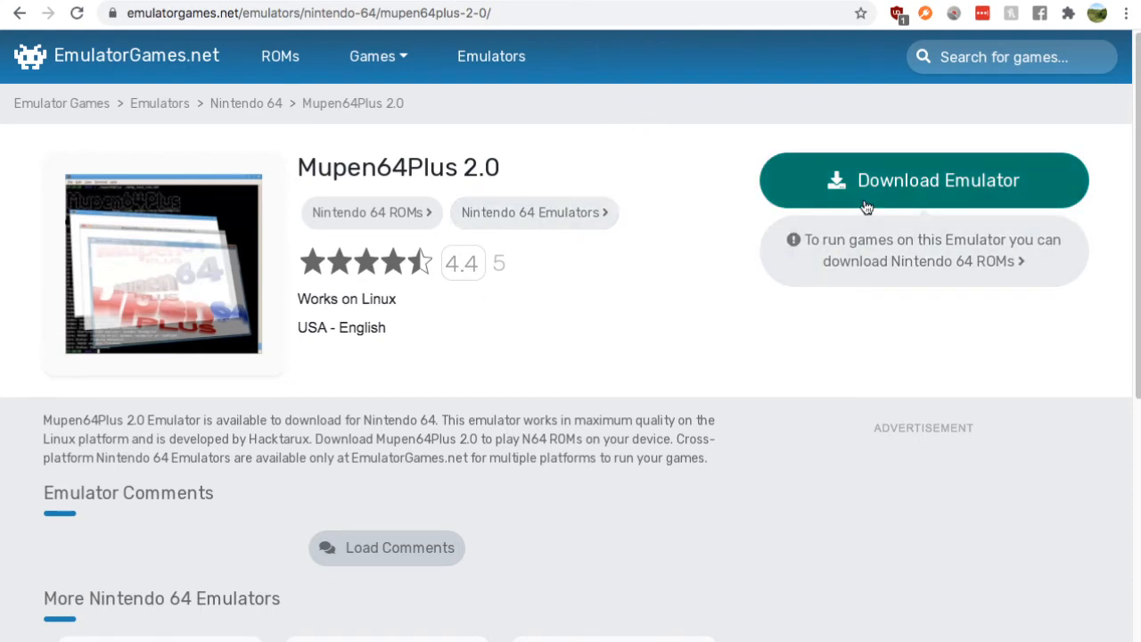
mouse_move(649, 409)
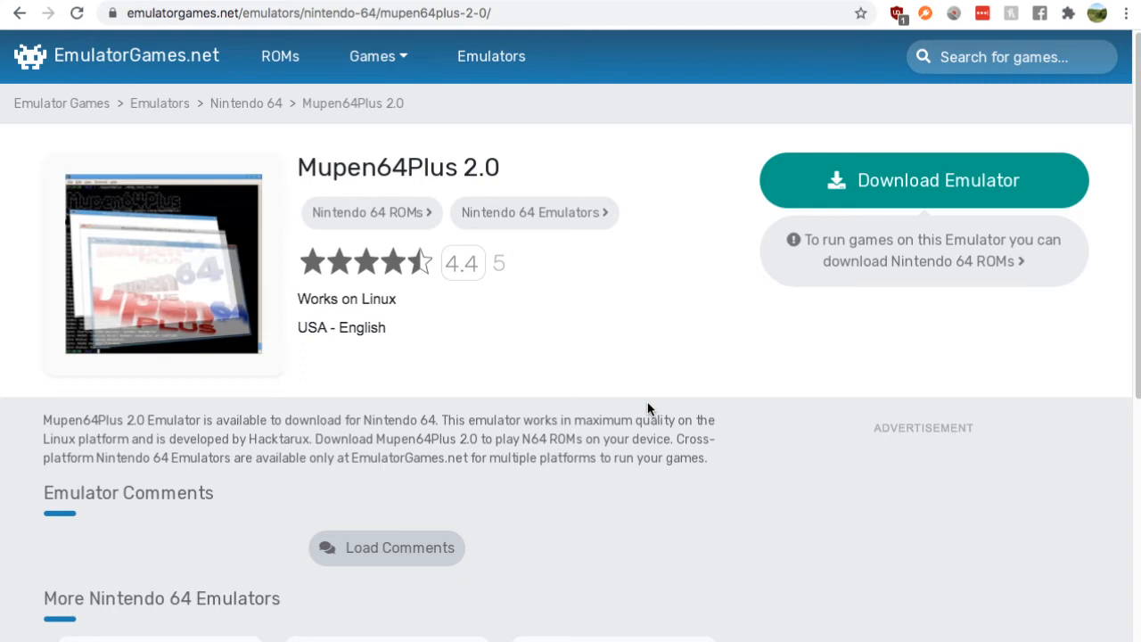